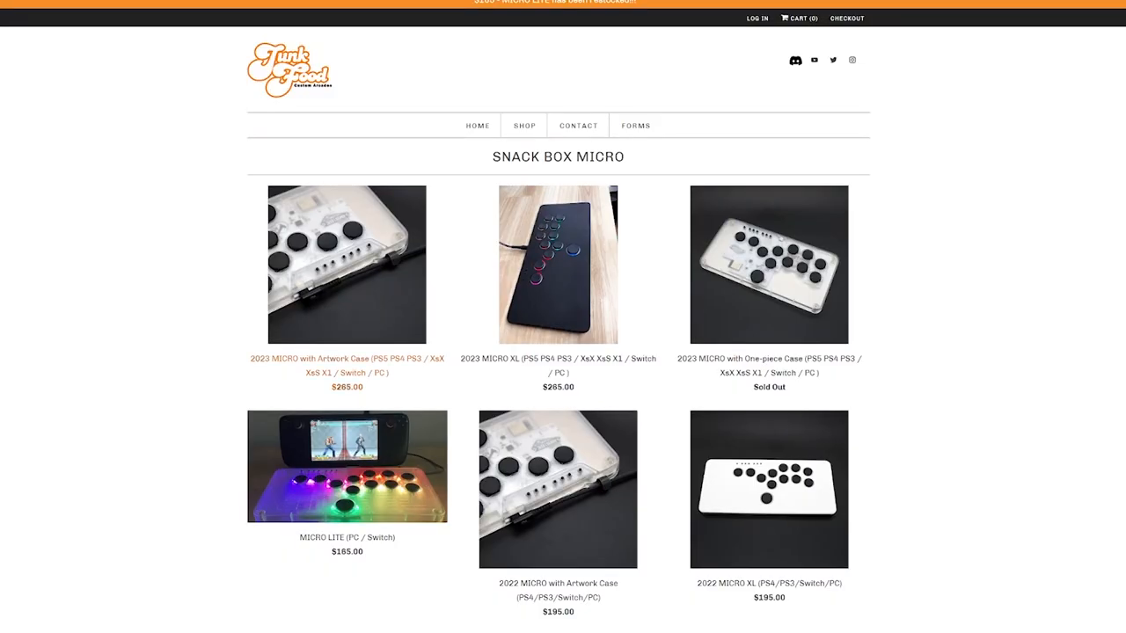
pyautogui.moveTo(347, 265)
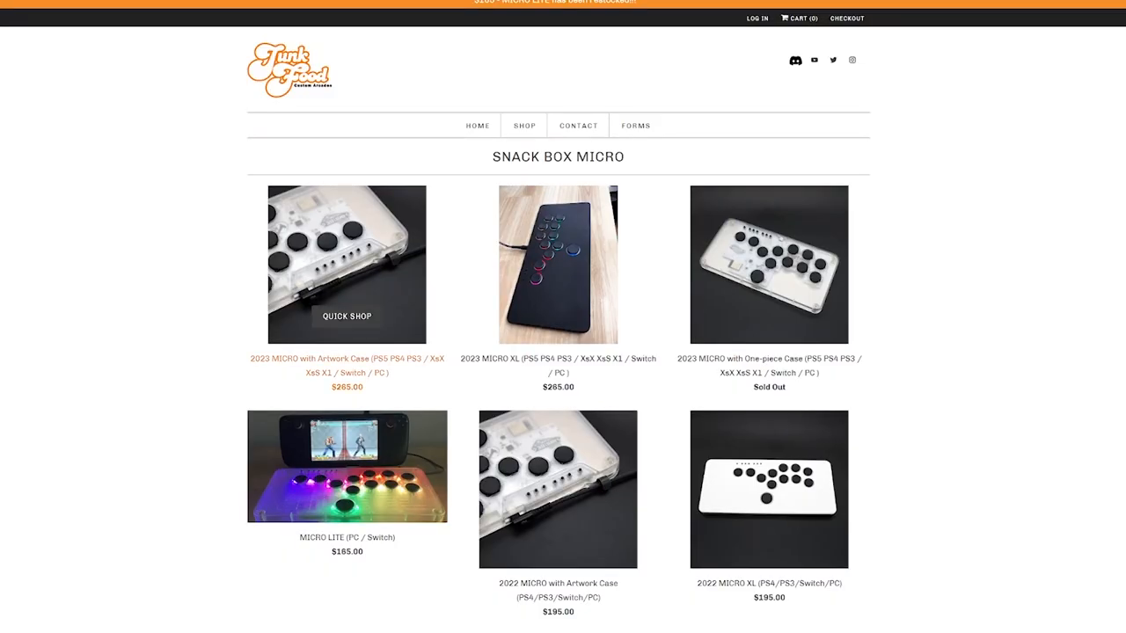
pyautogui.scroll(-3)
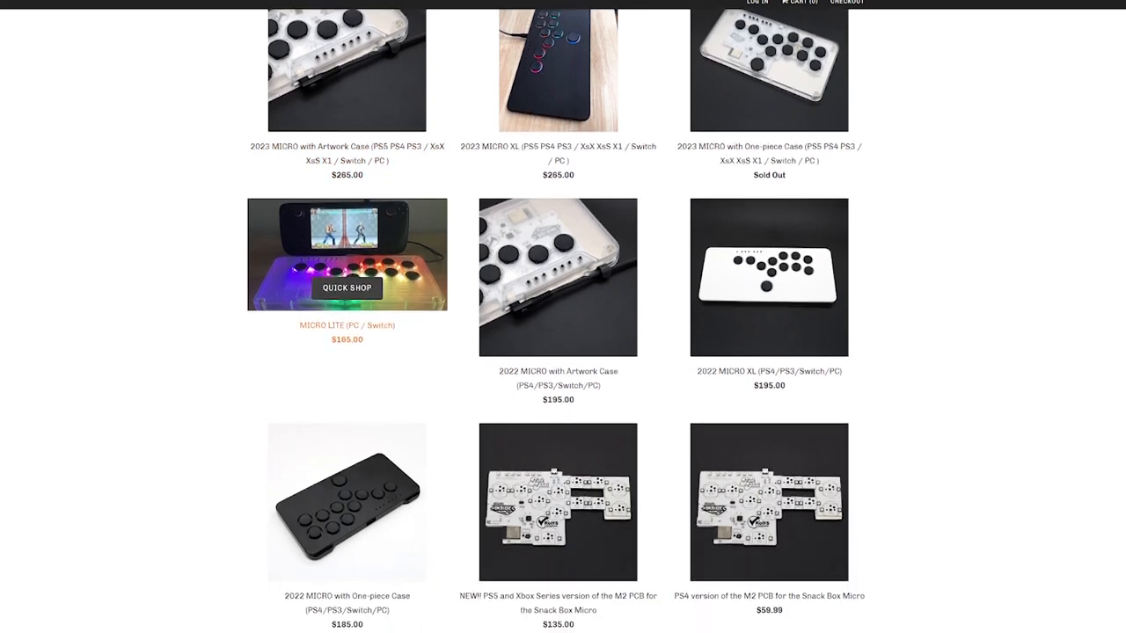
pyautogui.scroll(-3)
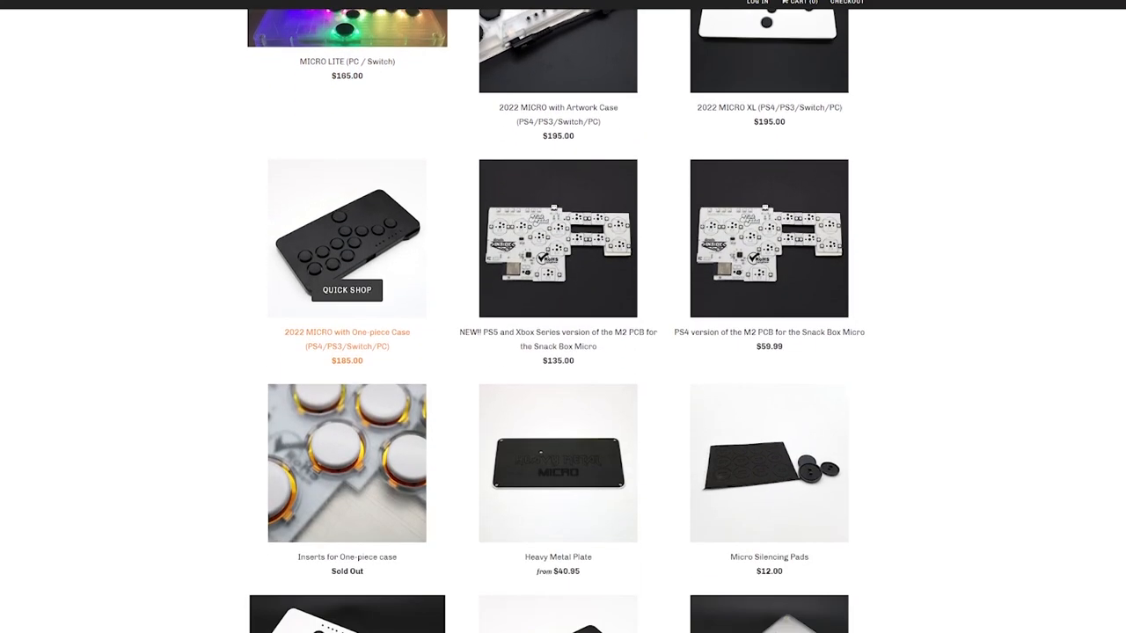
pyautogui.scroll(-3)
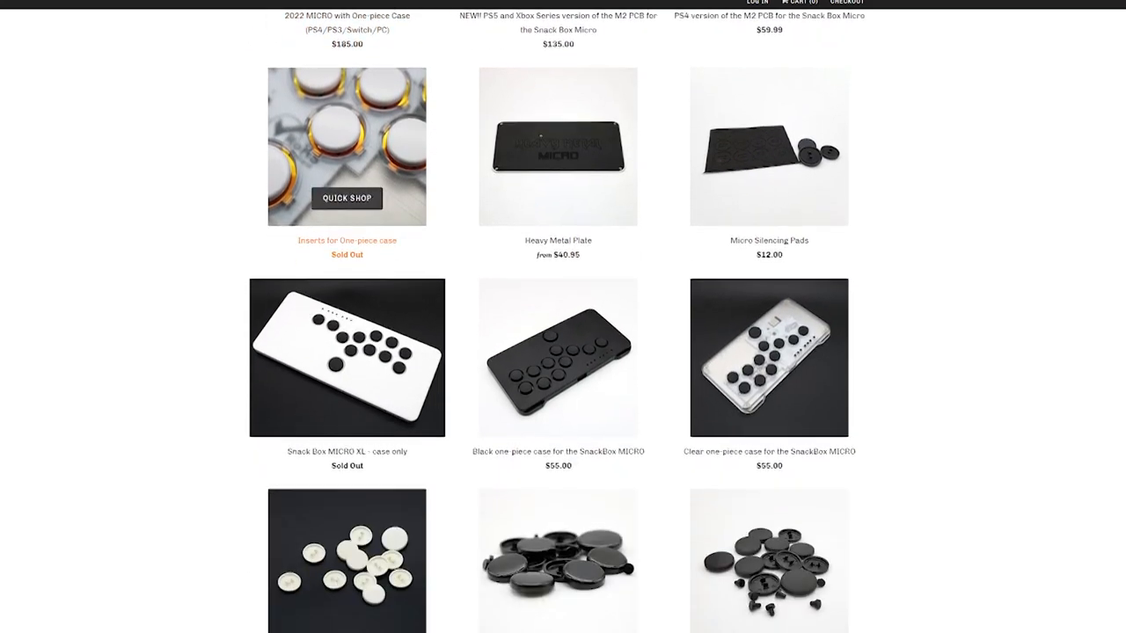
pyautogui.scroll(3)
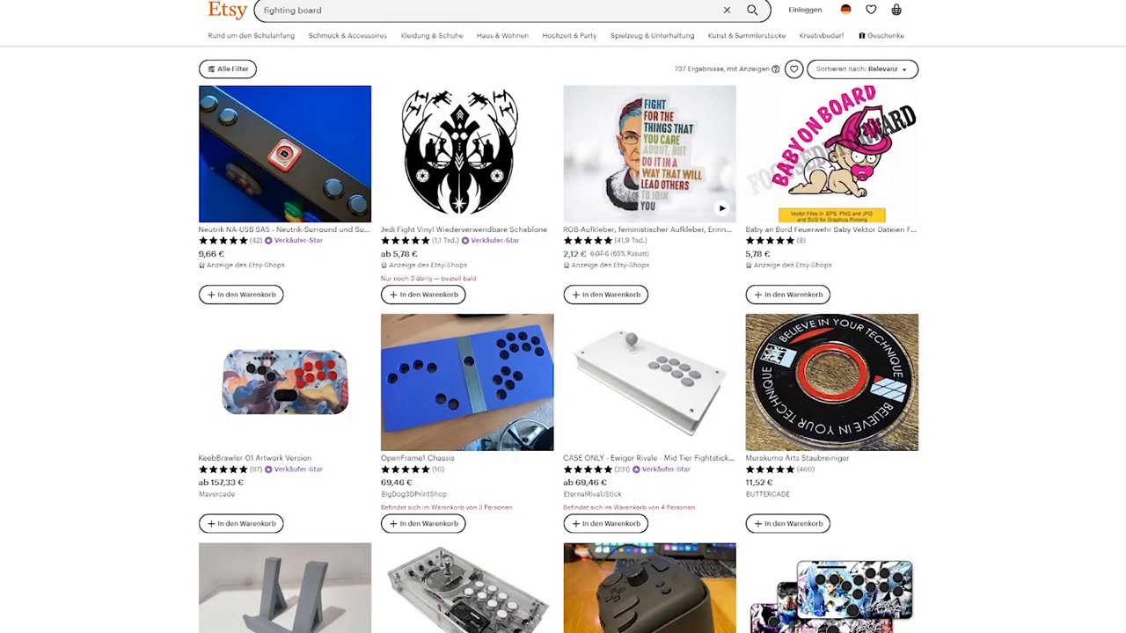
pyautogui.scroll(-3)
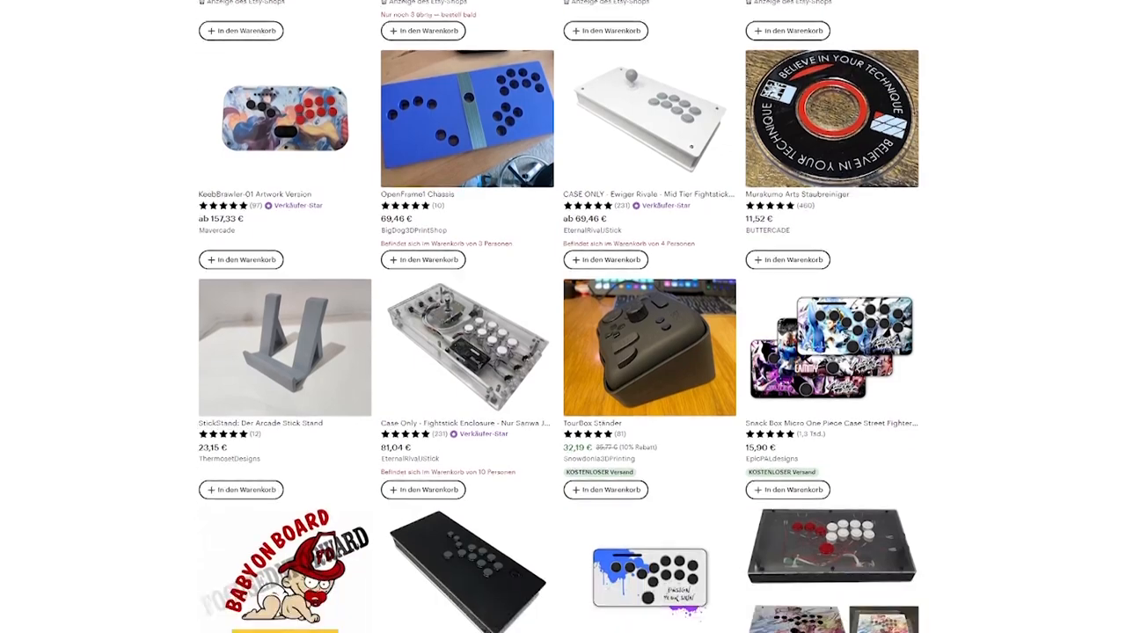
pyautogui.scroll(-3)
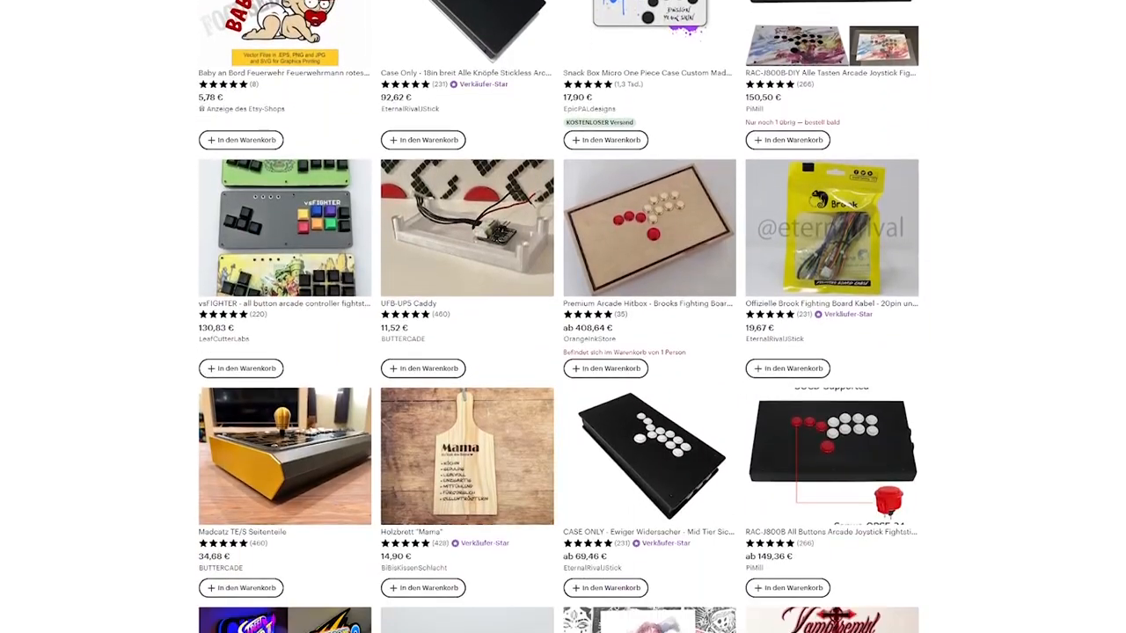
pyautogui.scroll(-3)
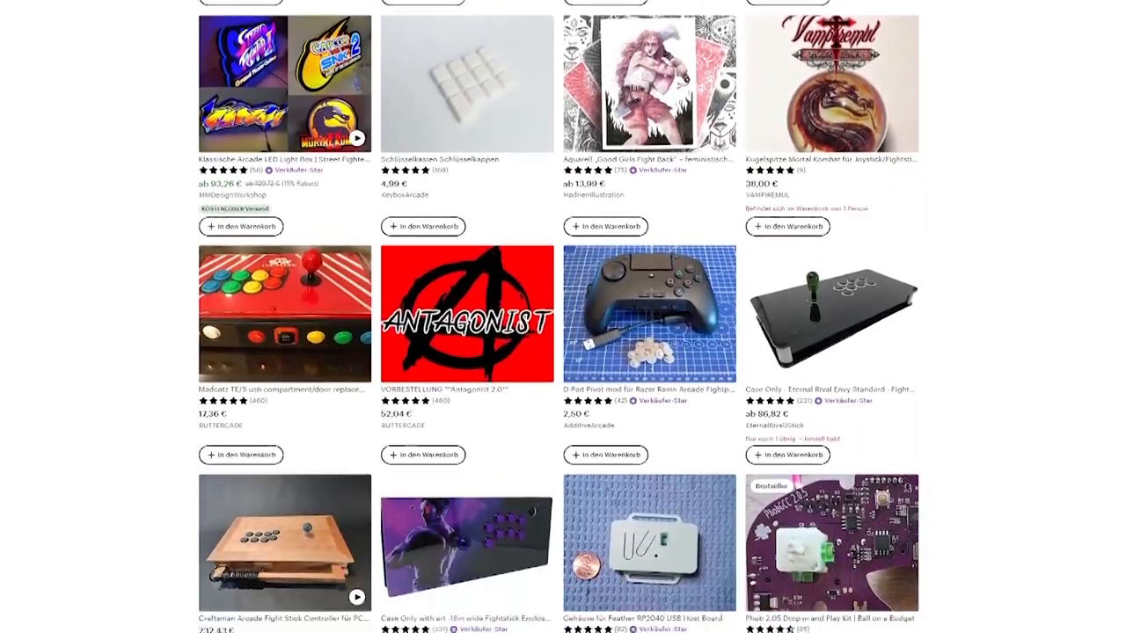
pyautogui.scroll(-3)
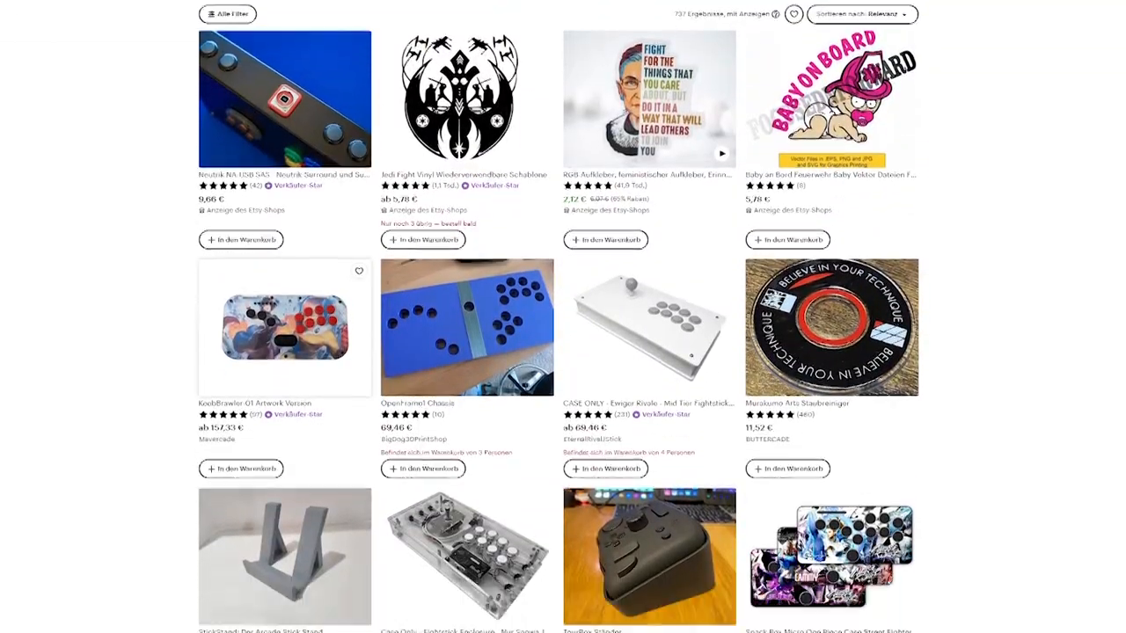
pyautogui.scroll(-3)
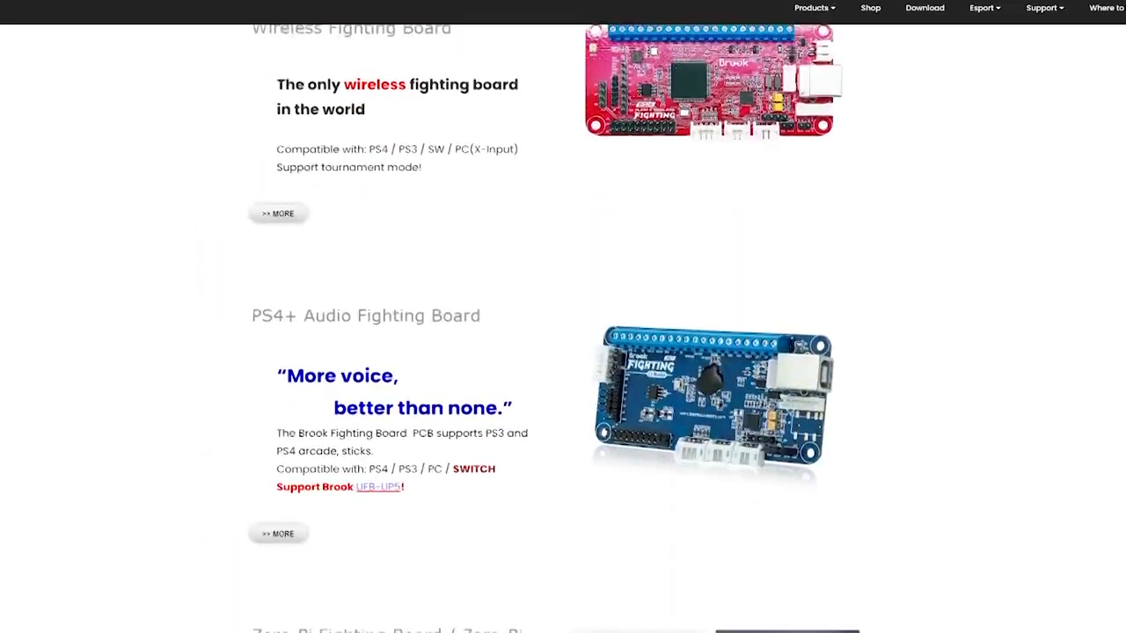
pyautogui.scroll(-3)
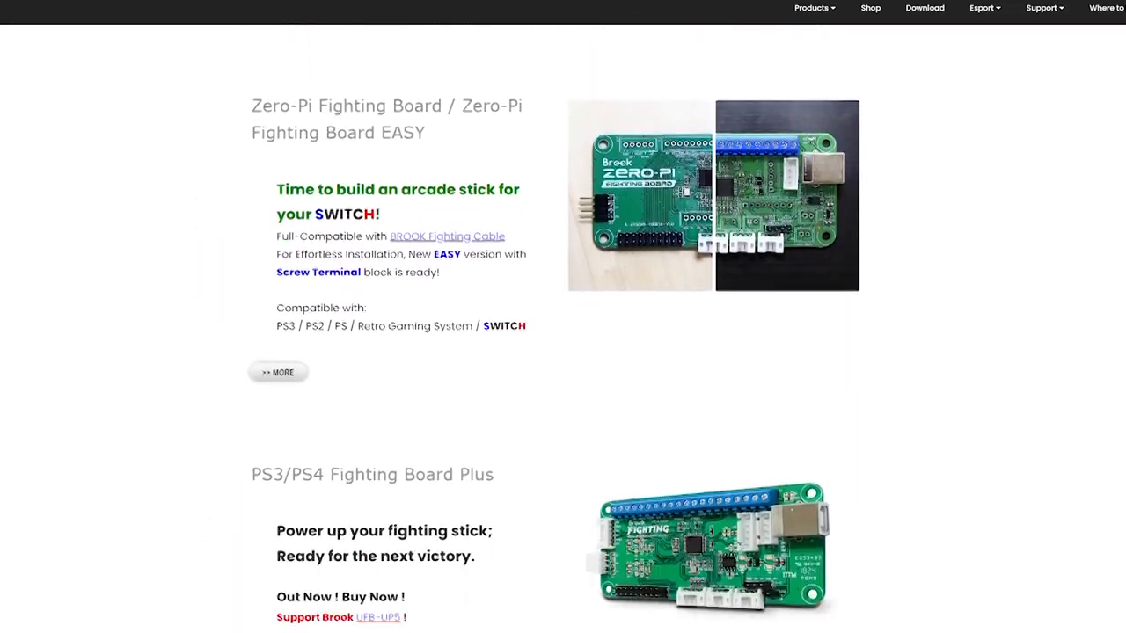
pyautogui.scroll(-3)
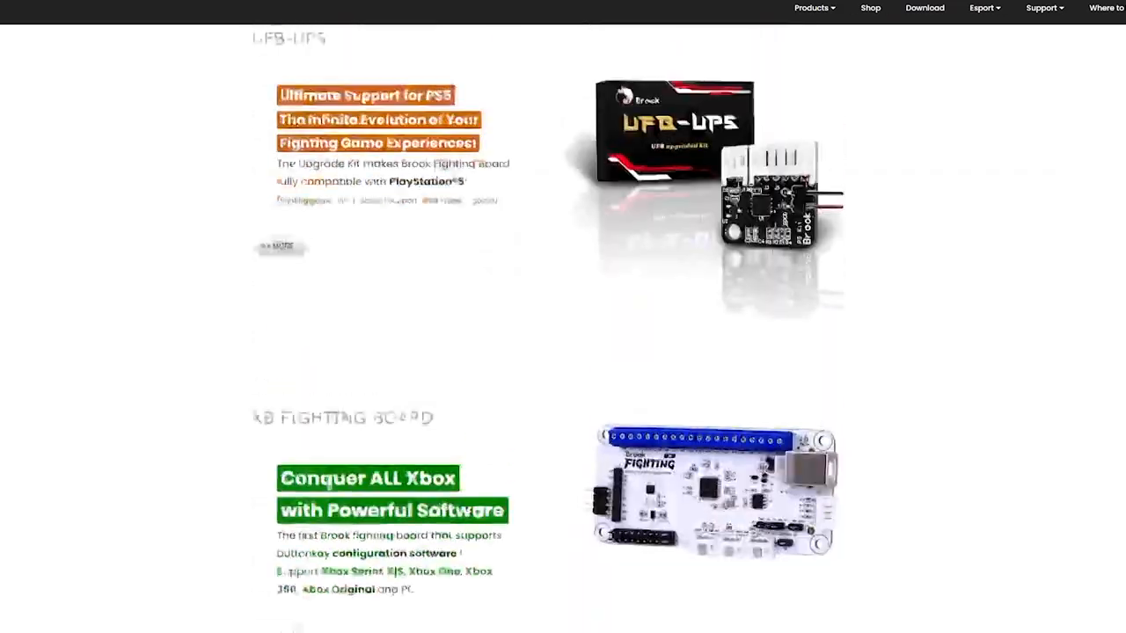
pyautogui.scroll(-3)
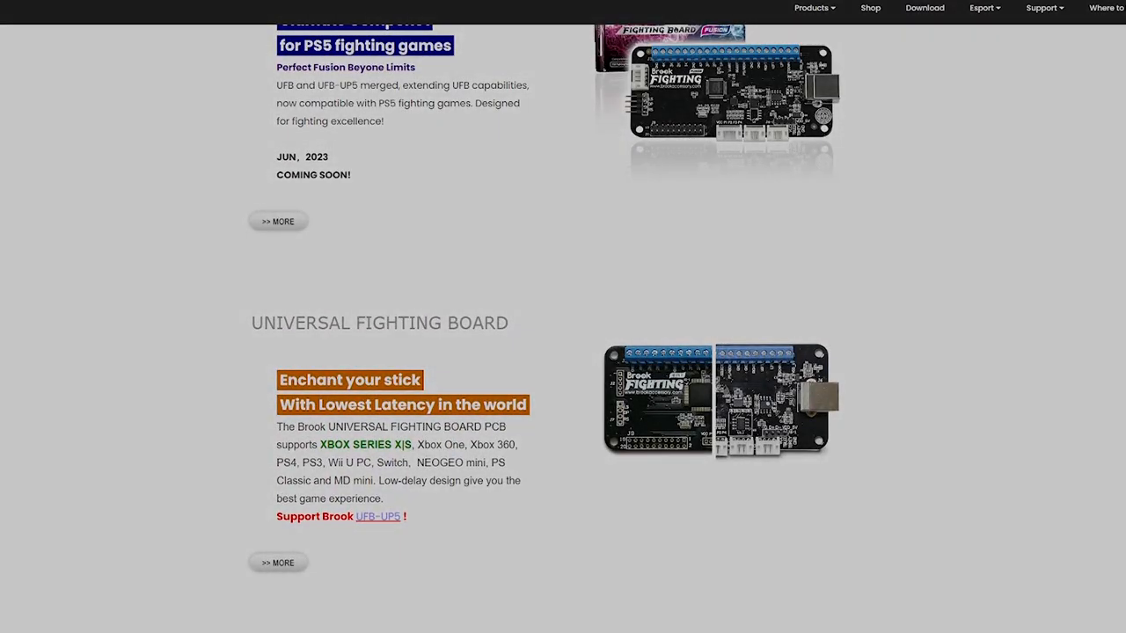